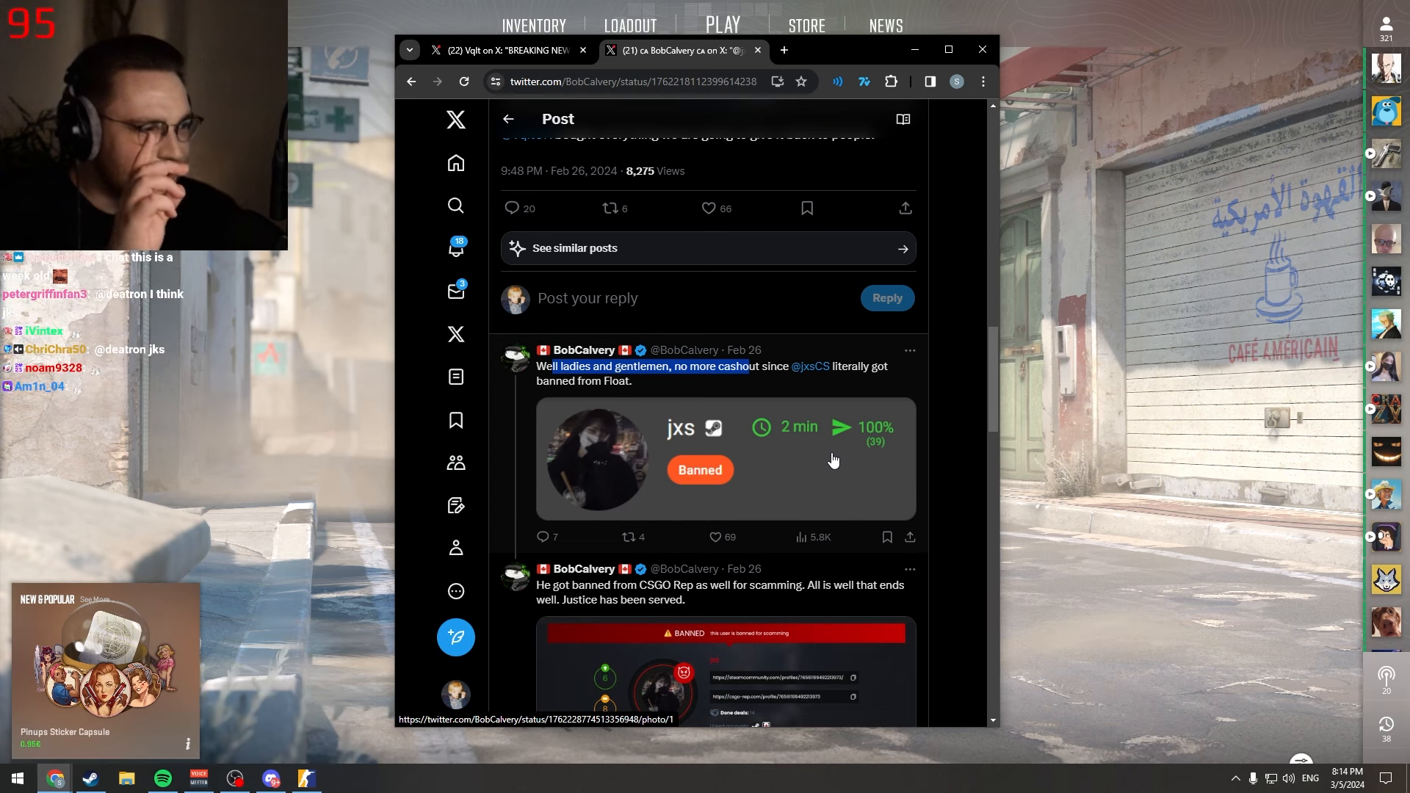
{"action": "scroll", "scroll_direction": "down", "scroll_amount": 3}
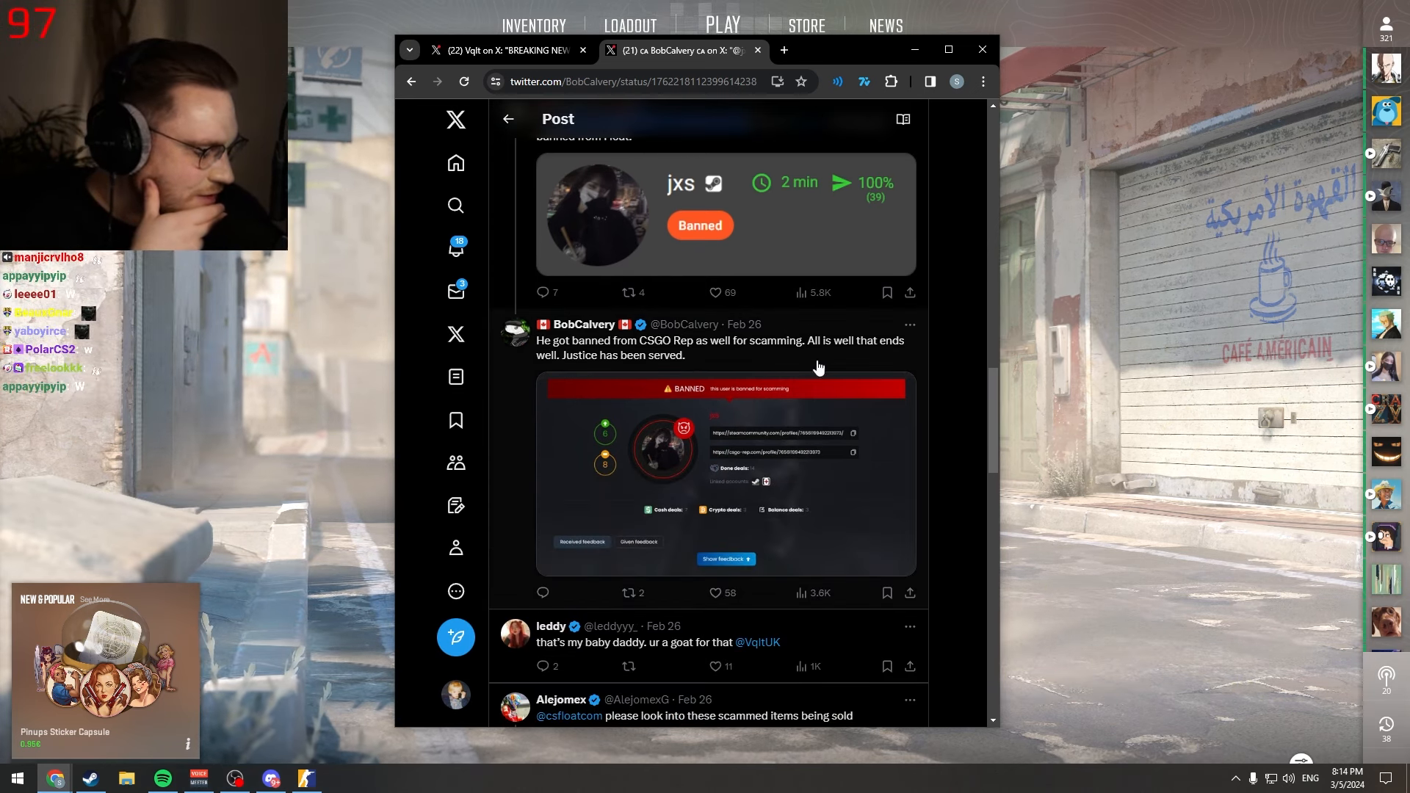
{"action": "scroll", "scroll_direction": "down", "scroll_amount": 3}
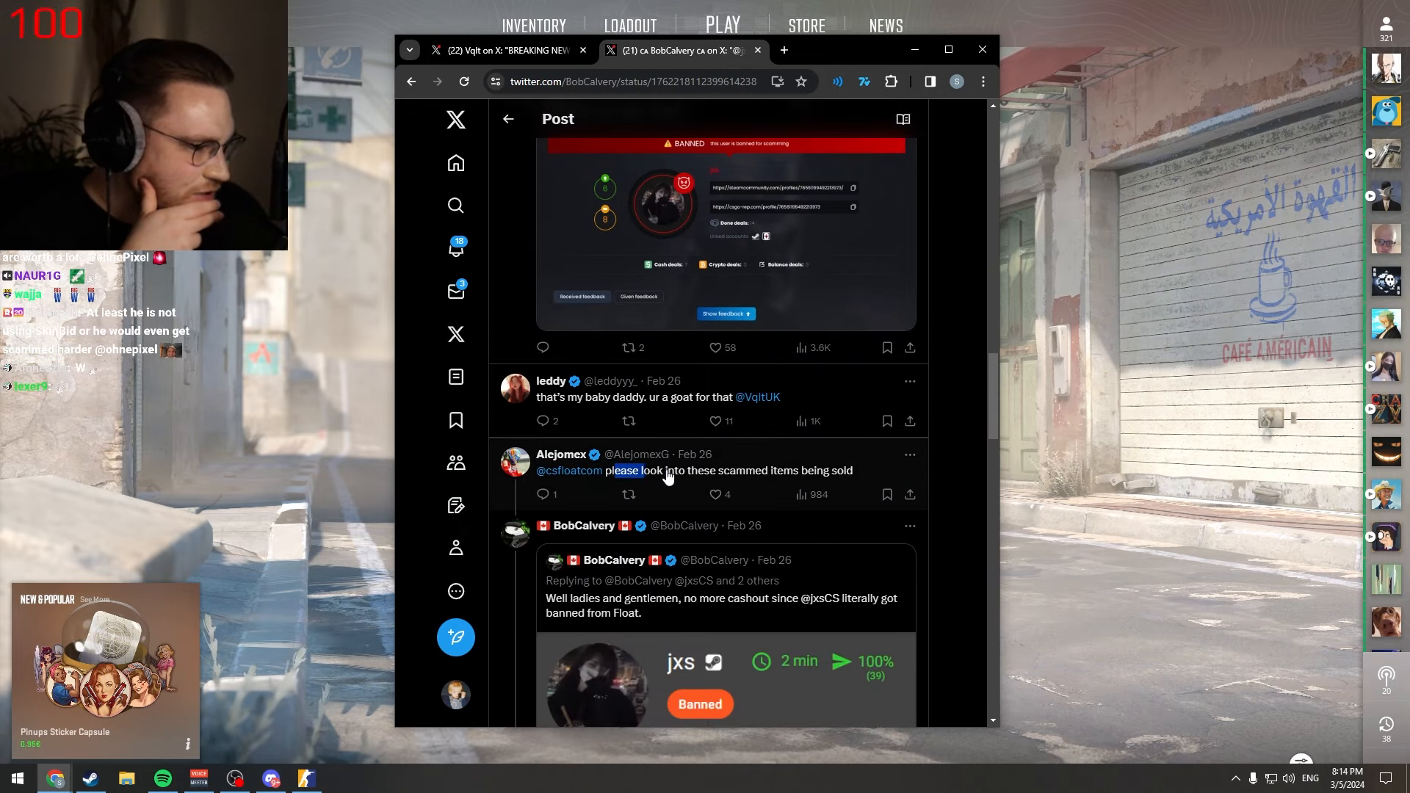
{"action": "scroll", "scroll_direction": "down", "scroll_amount": 3}
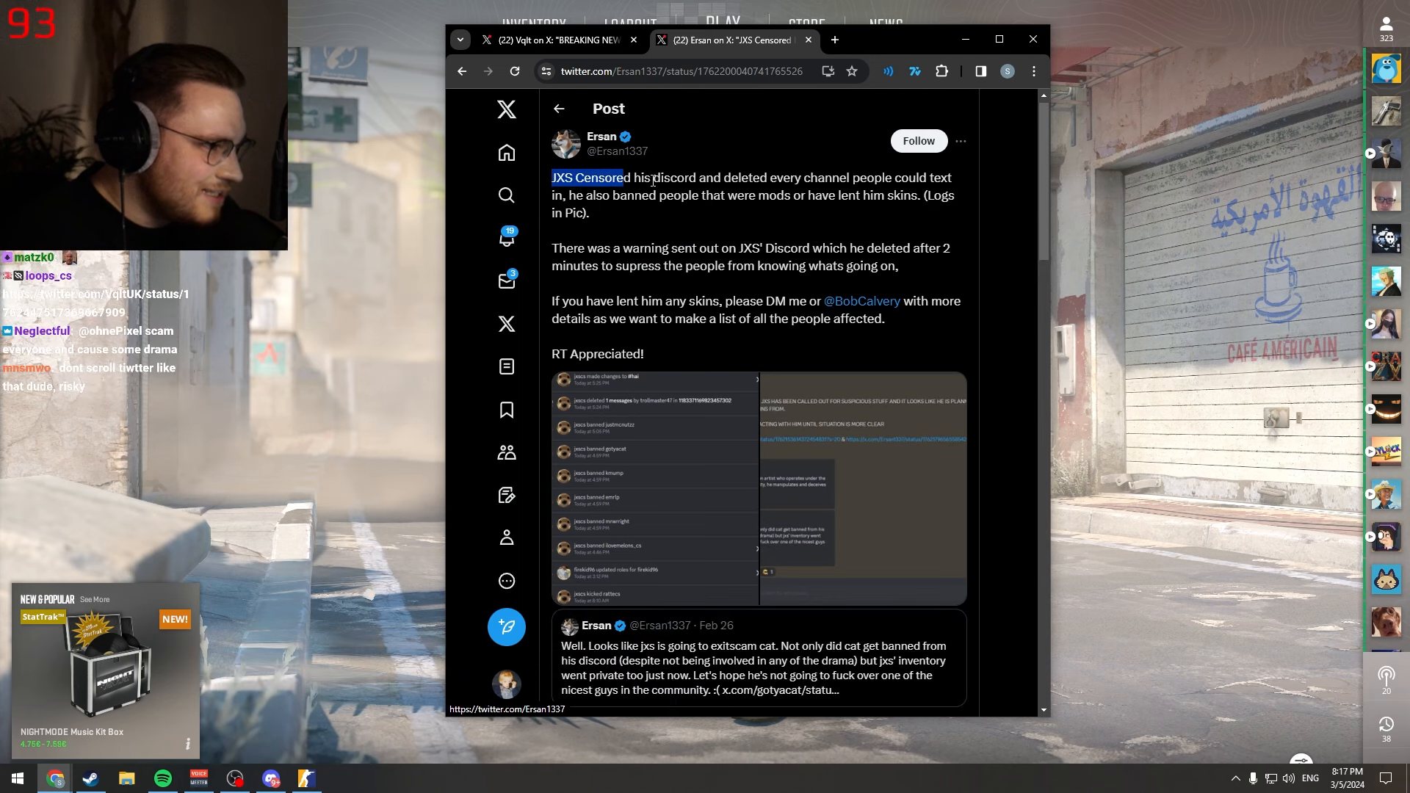
Highlight a line in Ersan's post, scroll its replies, then go to Vqlt's BREAKING NEWS post
{"action": "left_click", "coordinate": [816, 191]}
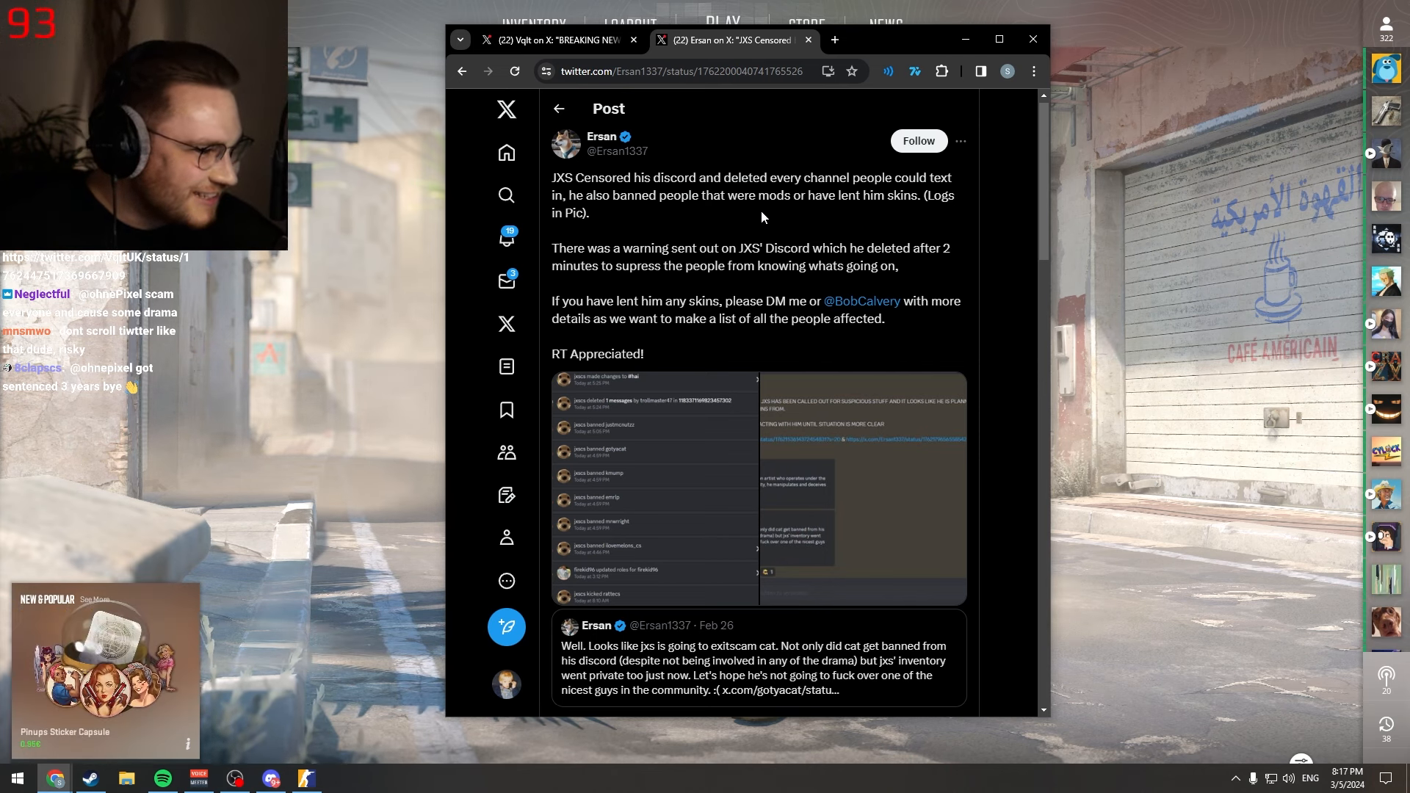
{"action": "left_click_drag", "start_coordinate": [564, 247], "coordinate": [736, 247]}
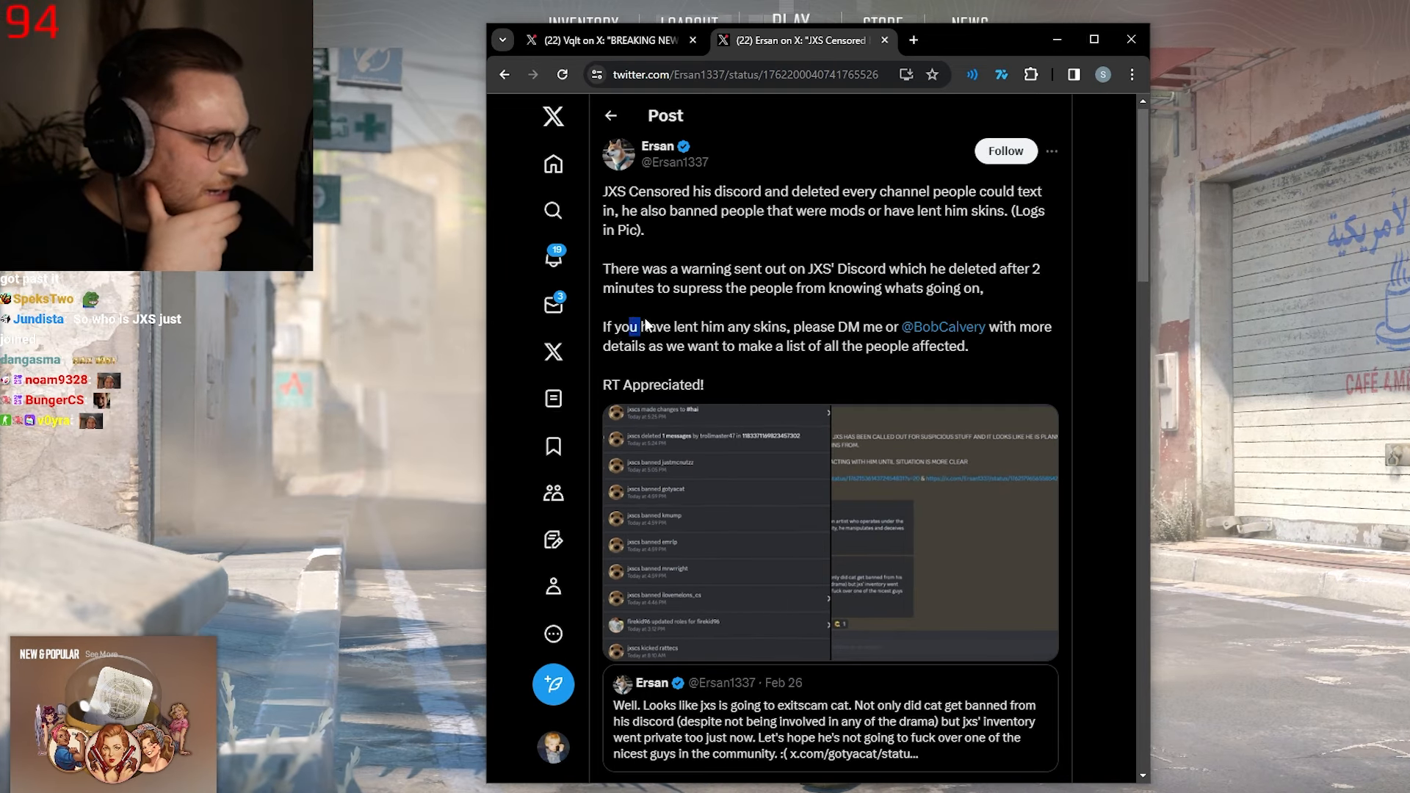
{"action": "scroll", "scroll_direction": "down", "scroll_amount": 3}
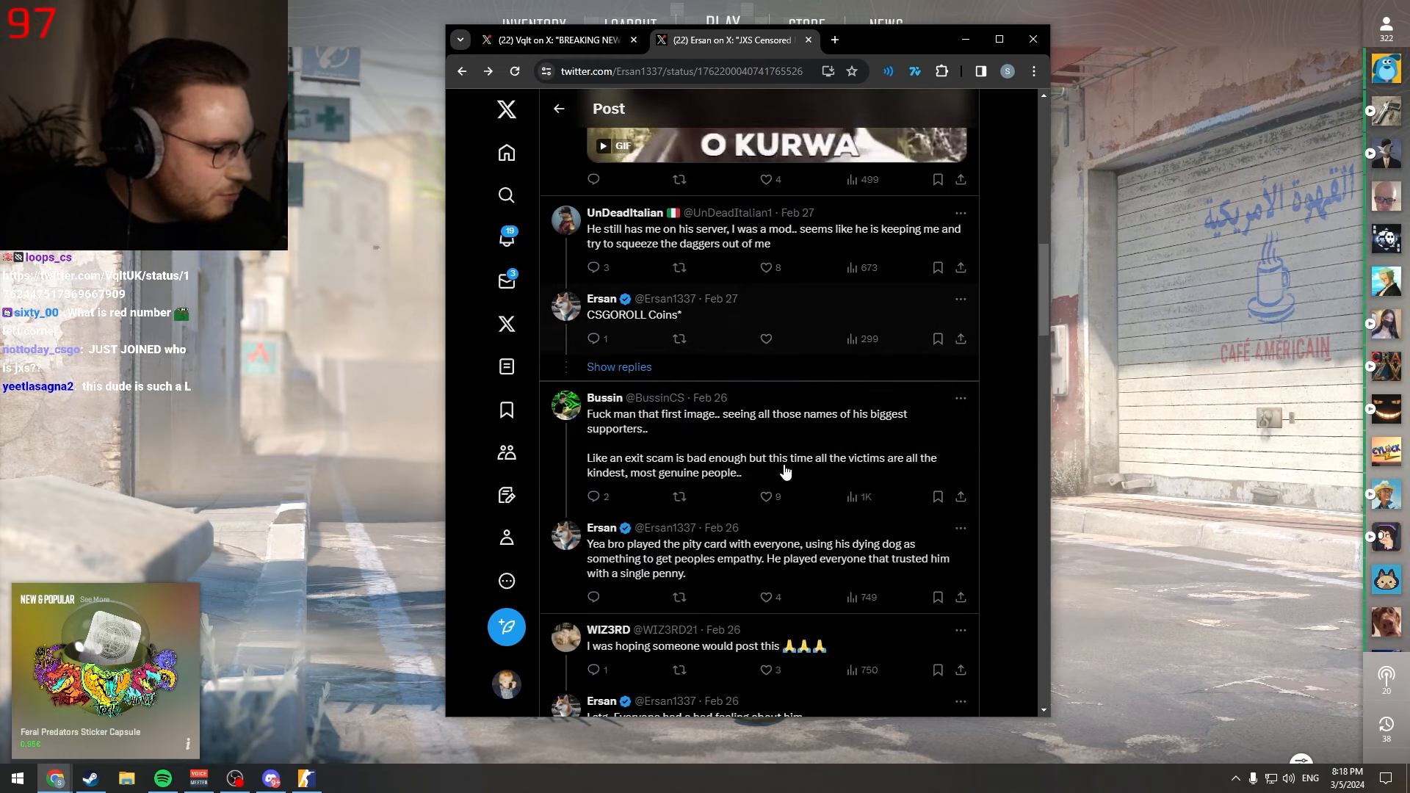
{"action": "left_click", "coordinate": [561, 41]}
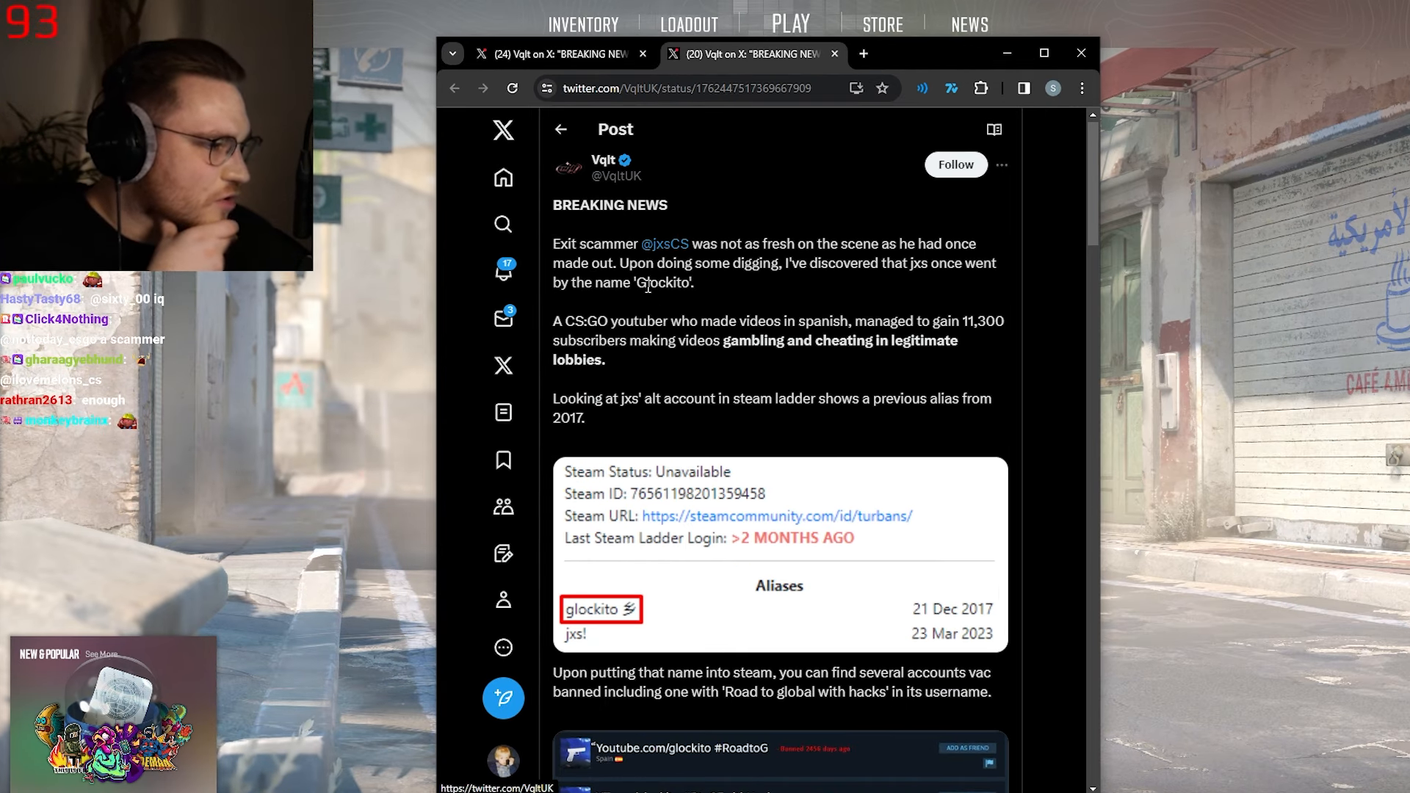
{"action": "double_click", "coordinate": [663, 283]}
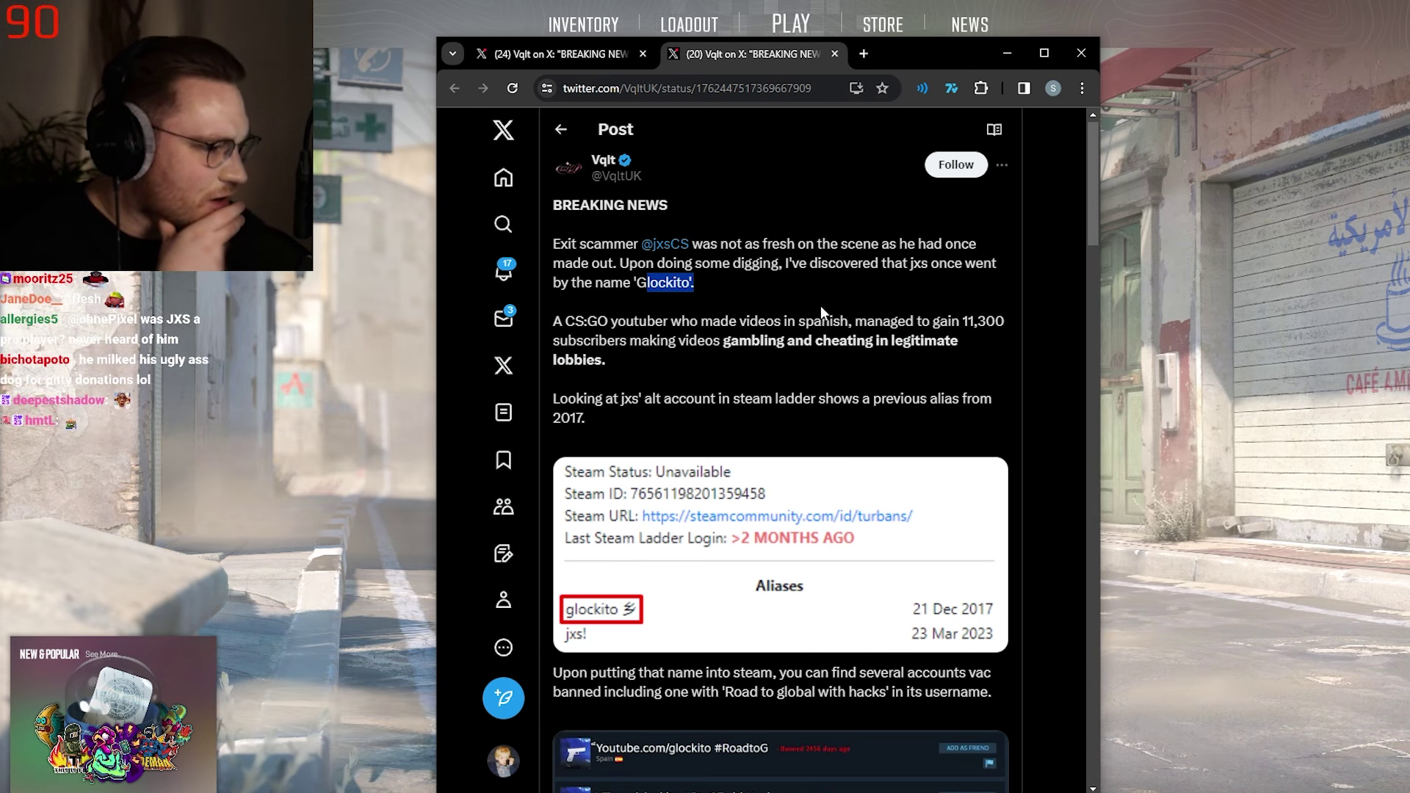
{"action": "scroll", "scroll_direction": "down", "scroll_amount": 3}
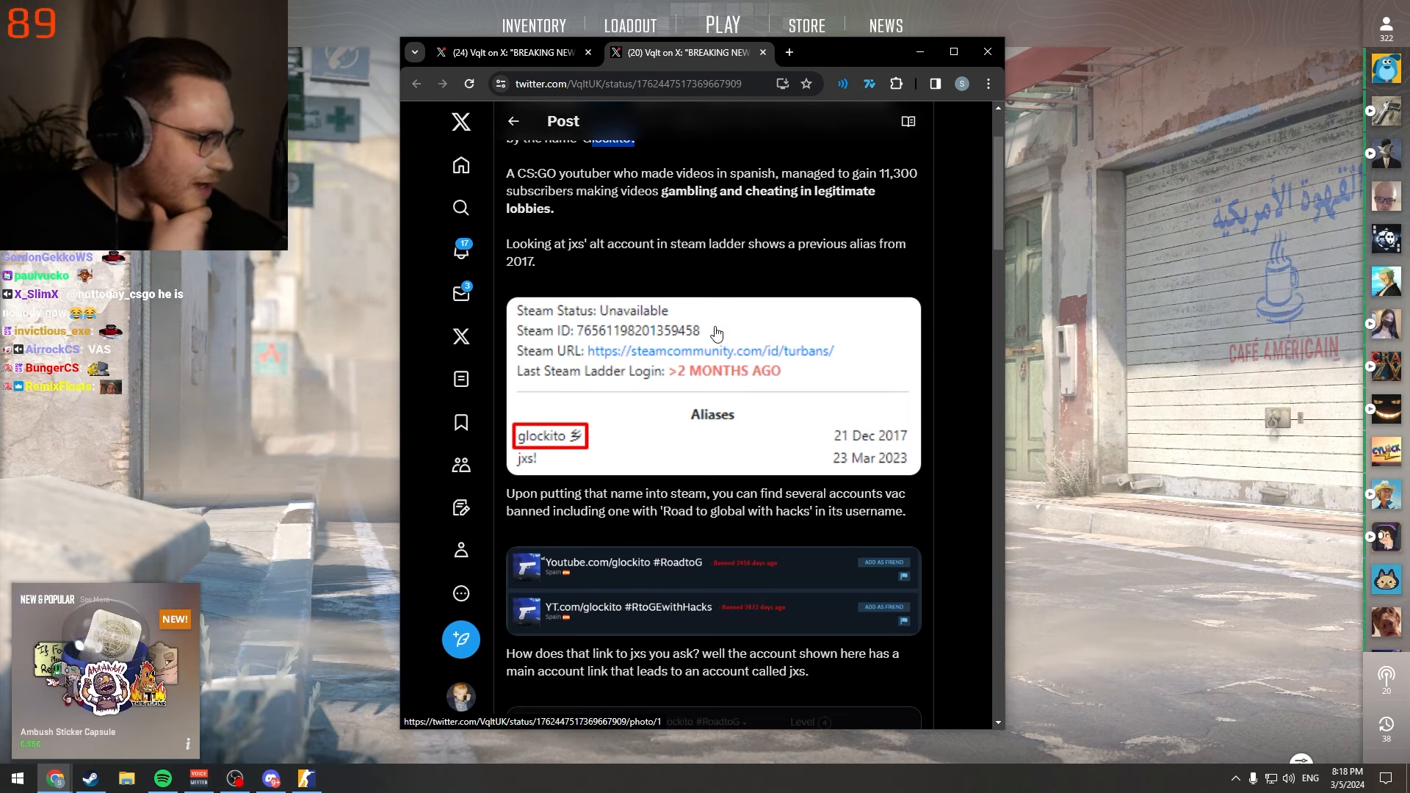
Highlight 'Road to global with hacks' and scroll to the replies below Vqlt's post
{"action": "scroll", "scroll_direction": "down", "scroll_amount": 3}
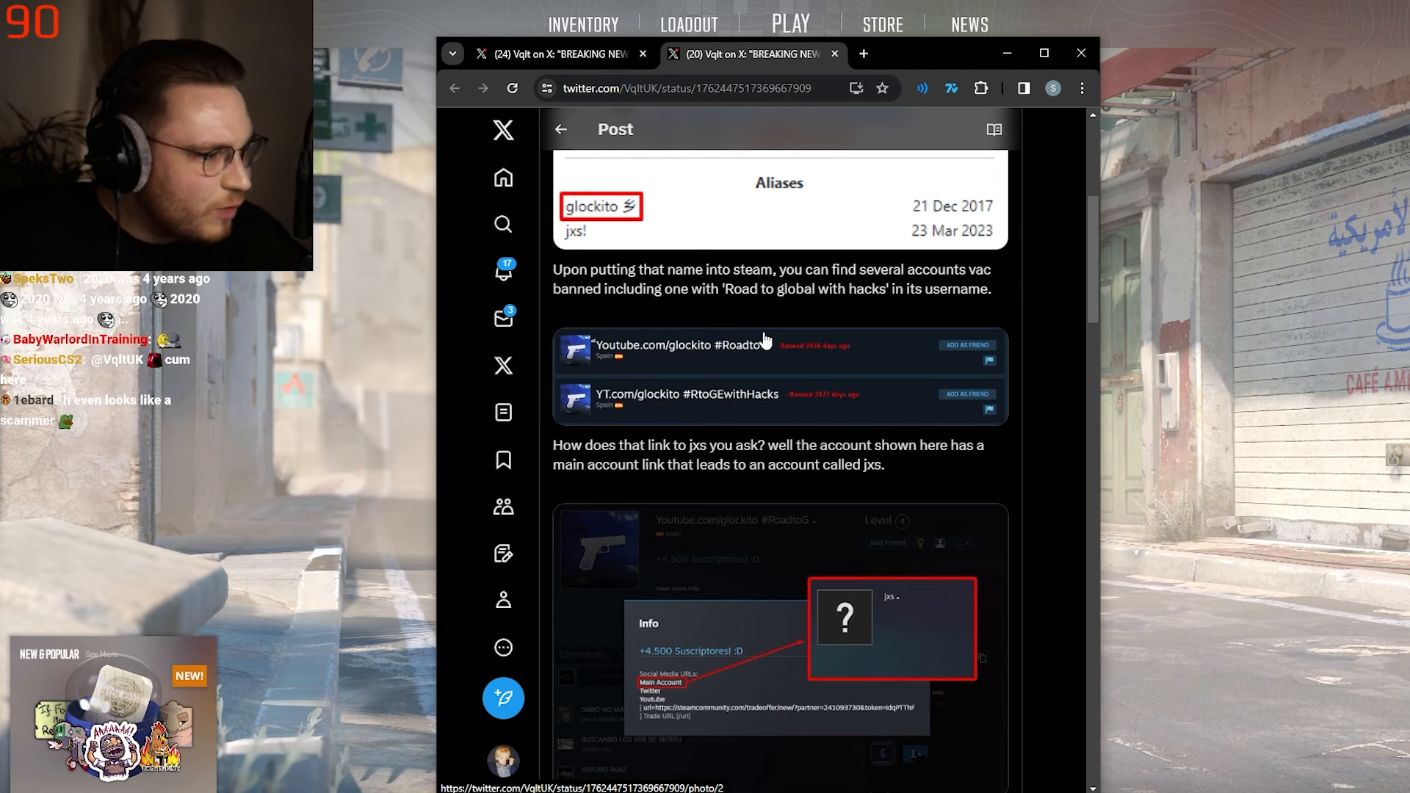
{"action": "left_click_drag", "start_coordinate": [739, 289], "coordinate": [922, 289]}
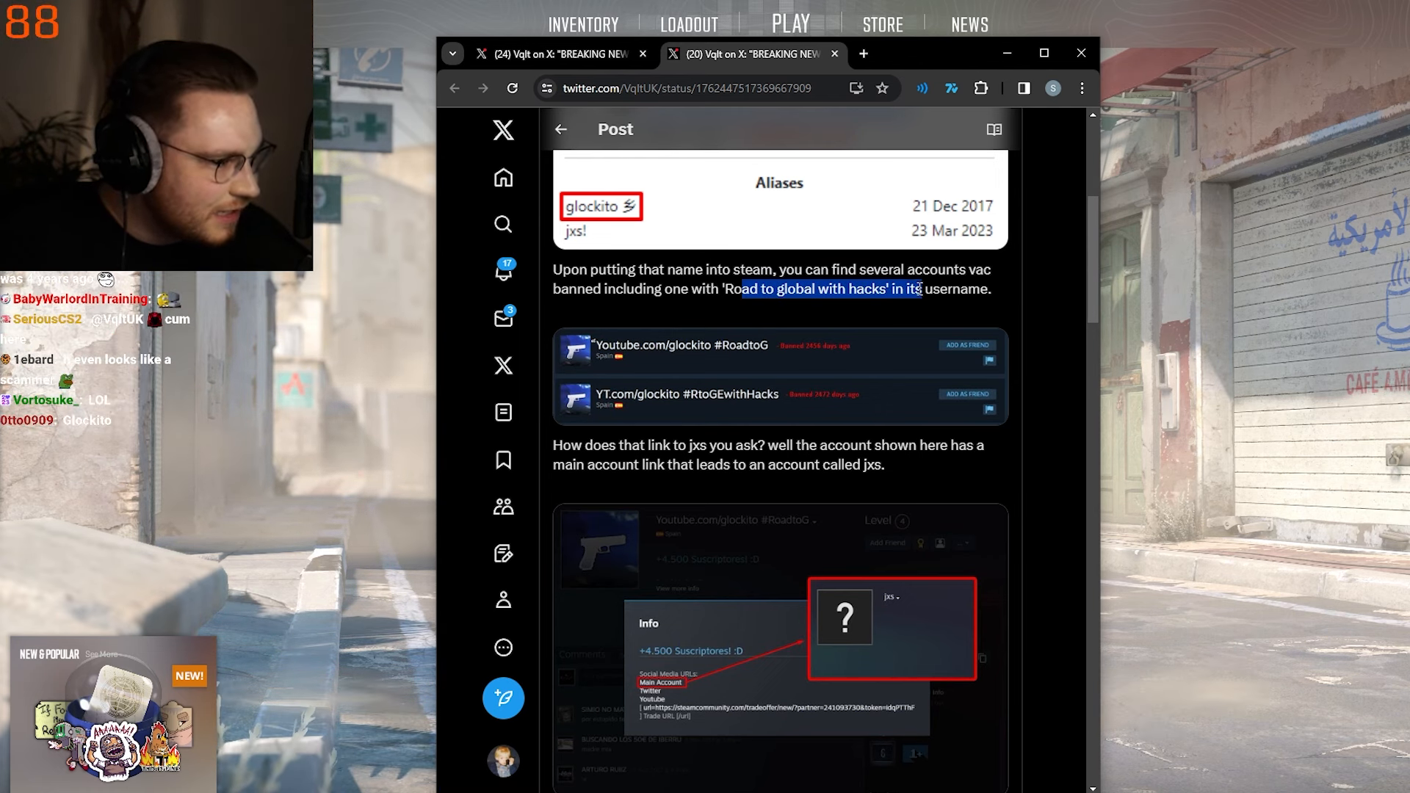
{"action": "scroll", "scroll_direction": "down", "scroll_amount": 3}
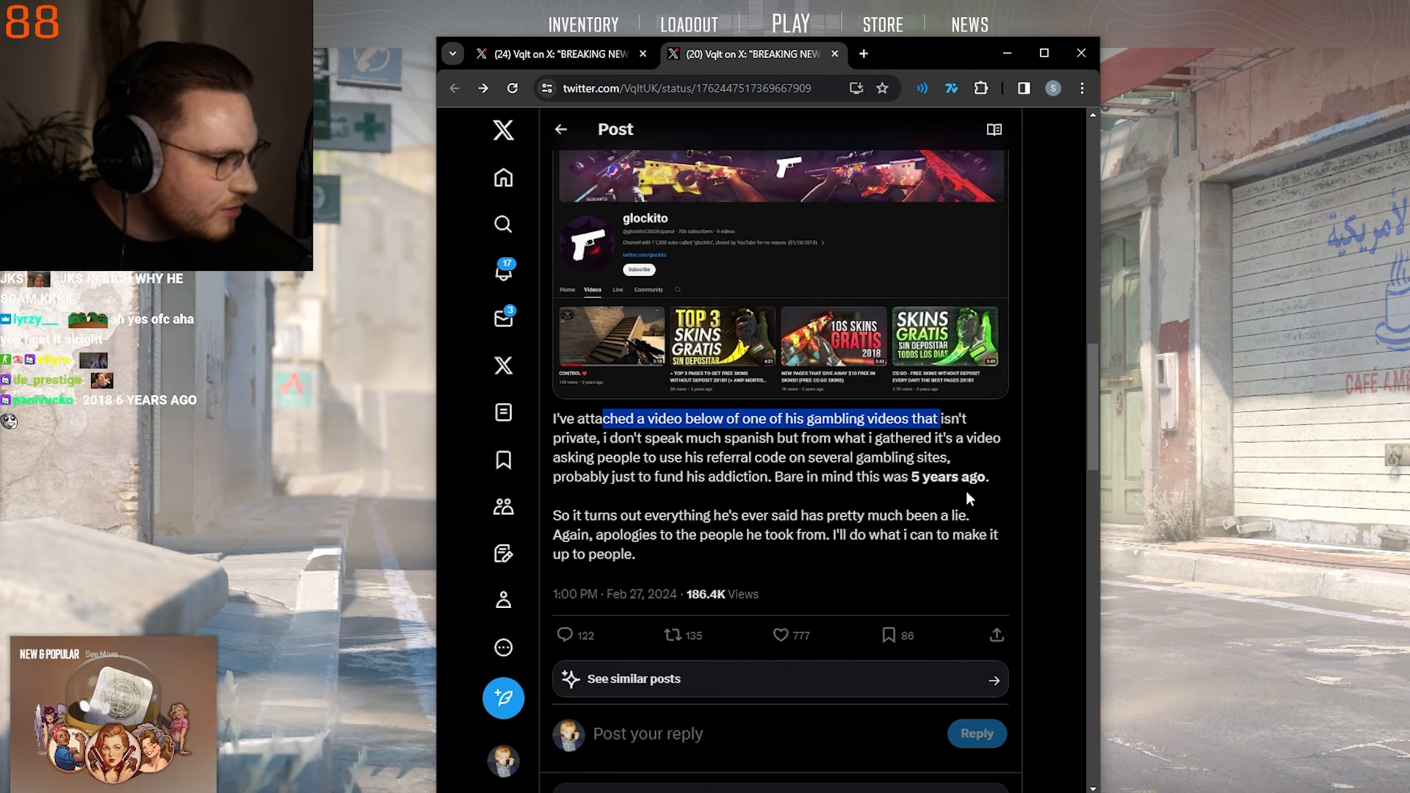
{"action": "scroll", "scroll_direction": "down", "scroll_amount": 3}
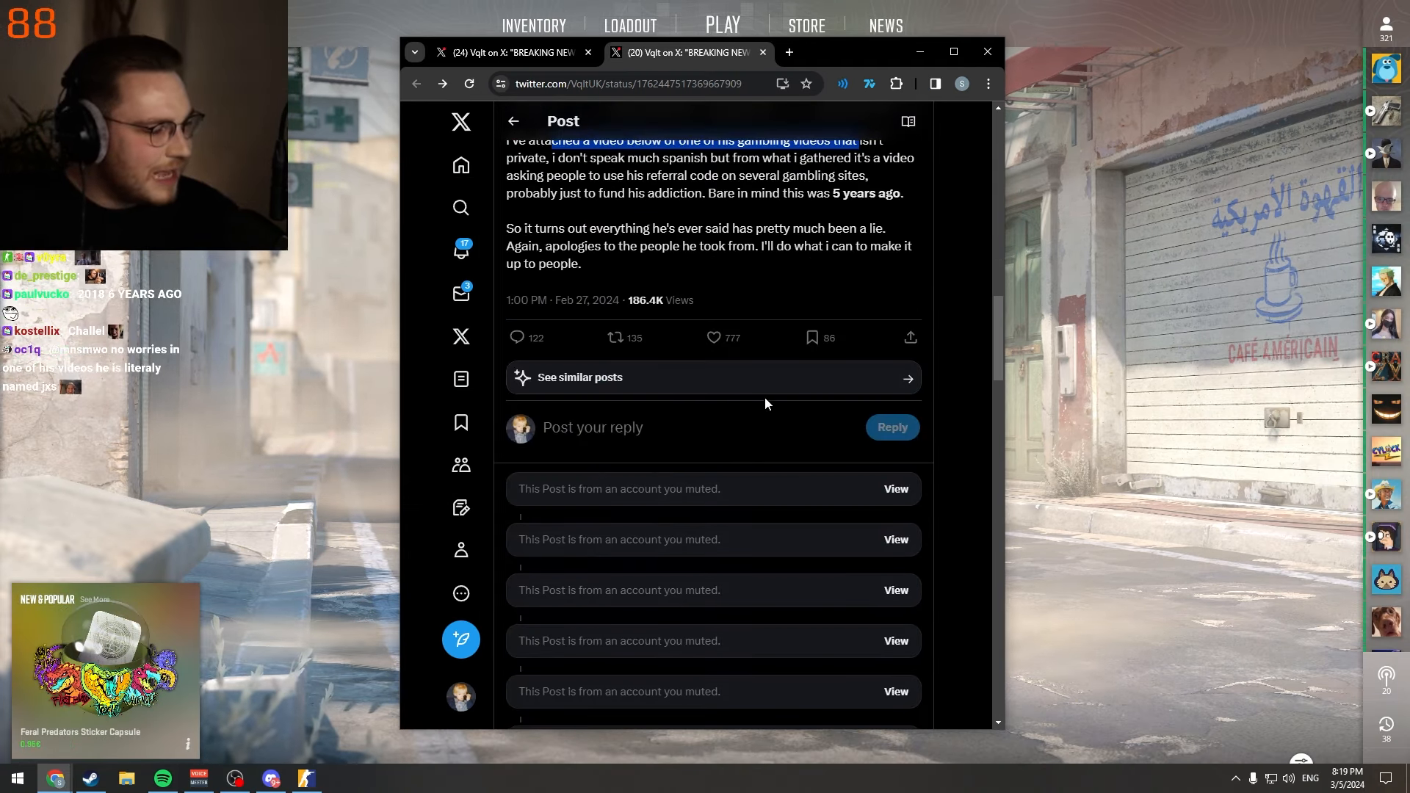